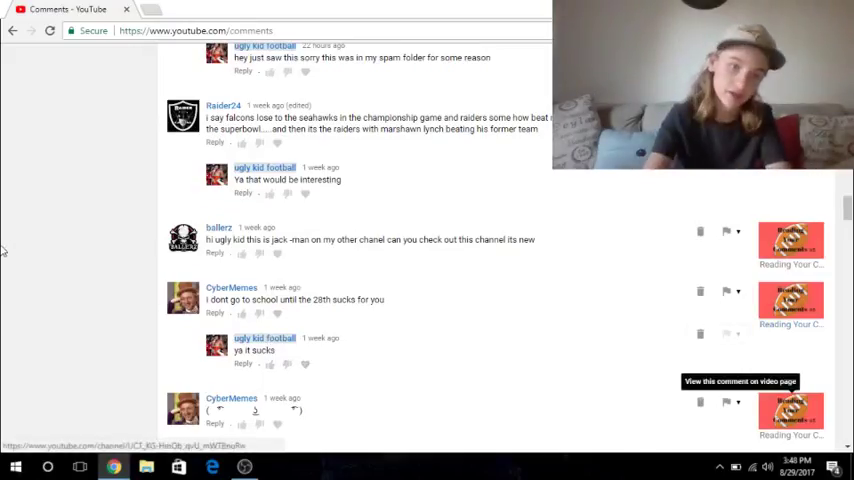
{"action": "mouse_move", "coordinate": [62, 304]}
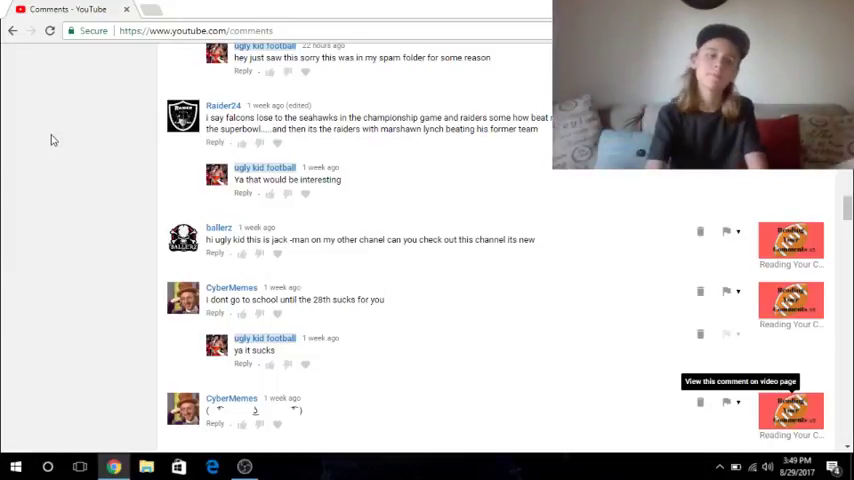
{"action": "mouse_move", "coordinate": [108, 256]}
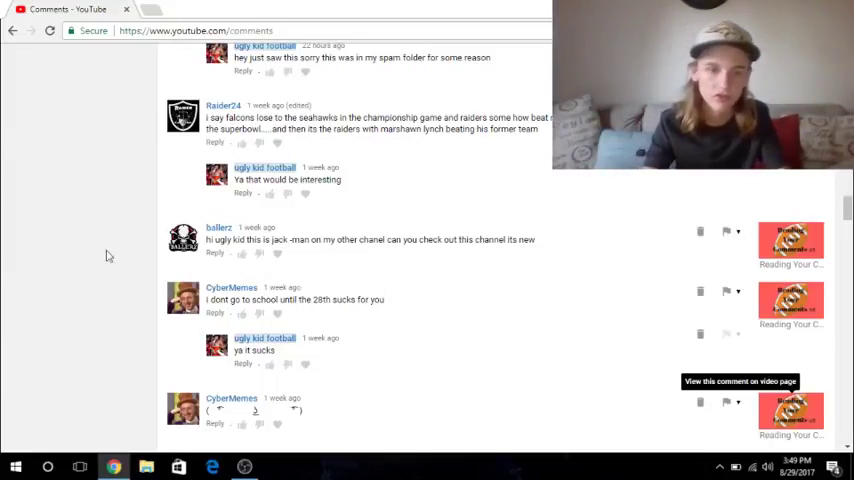
{"action": "mouse_move", "coordinate": [114, 370]}
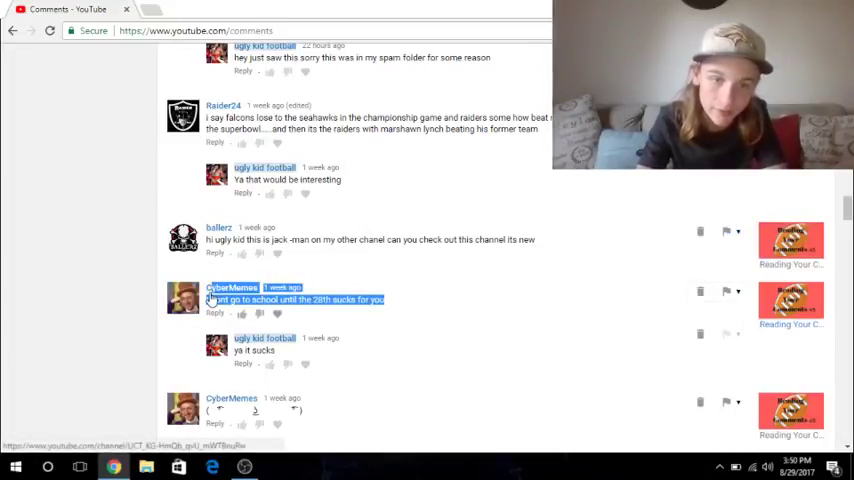
- Scroll the Comments dashboard to show the creator's reply promising to make many more
{"action": "left_click", "coordinate": [136, 298]}
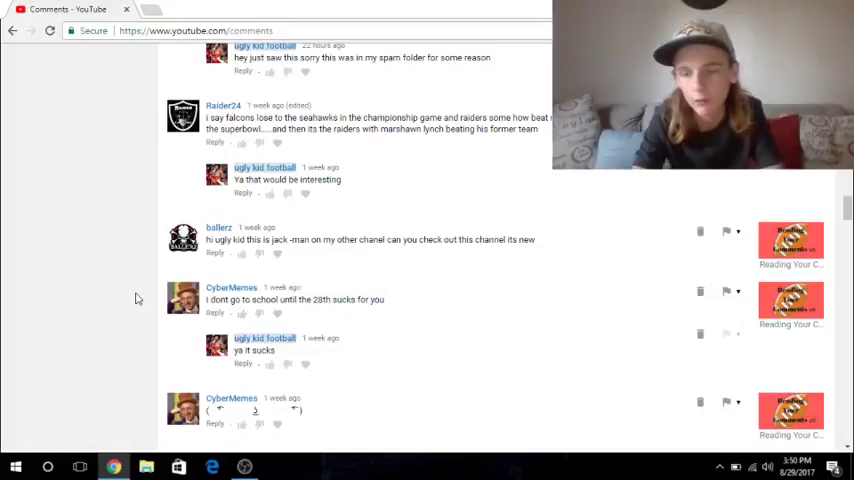
{"action": "scroll", "scroll_direction": "down", "scroll_amount": 3}
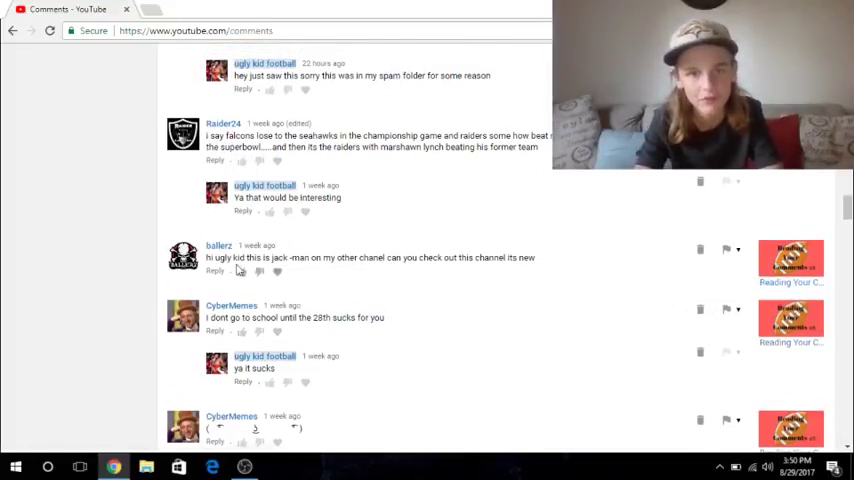
{"action": "mouse_move", "coordinate": [140, 268]}
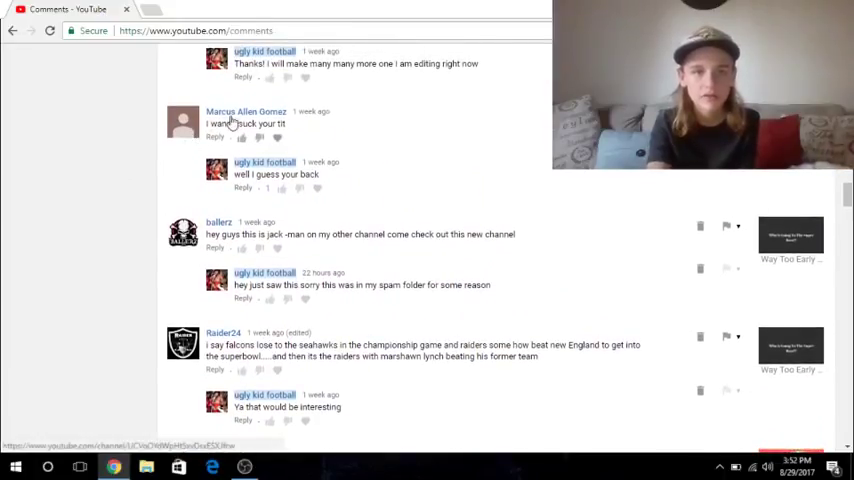
- Scroll through older comments until the gaming channel request and the Hello comment are visible
{"action": "scroll", "scroll_direction": "down", "scroll_amount": 3}
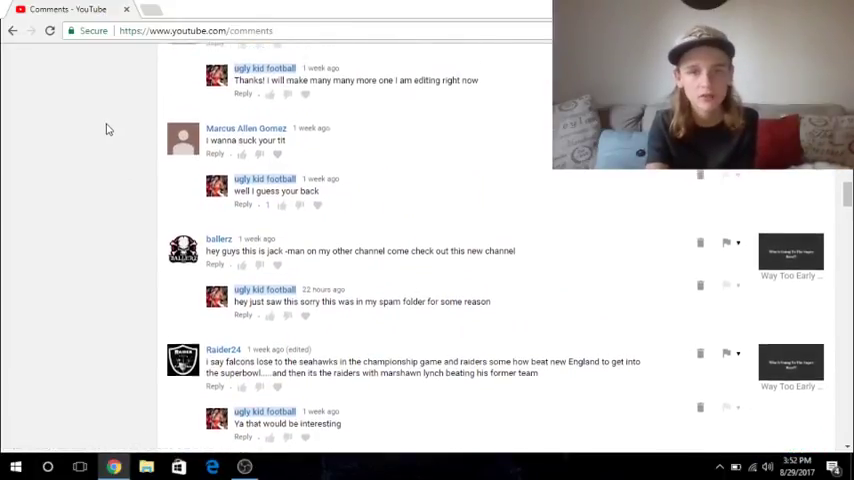
{"action": "scroll", "scroll_direction": "down", "scroll_amount": 3}
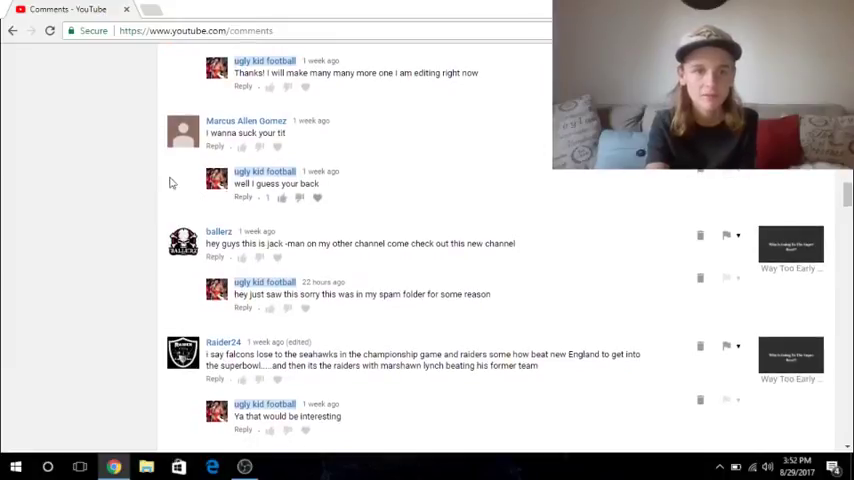
{"action": "scroll", "scroll_direction": "up", "scroll_amount": 3}
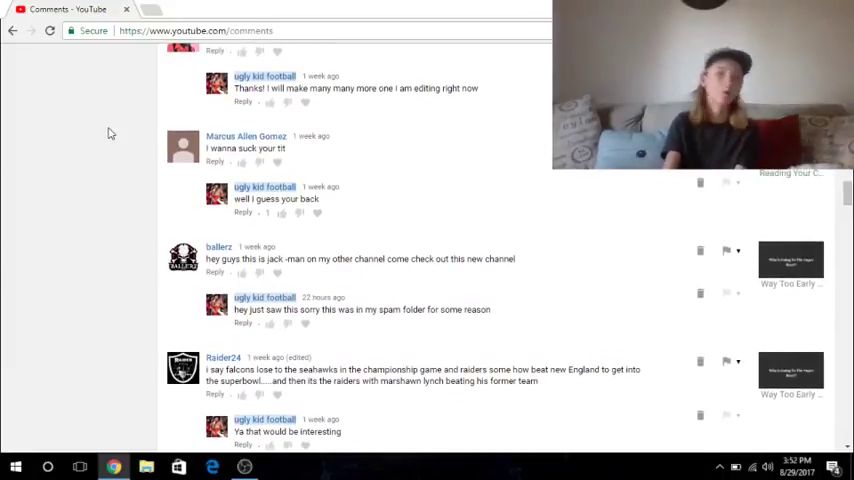
{"action": "scroll", "scroll_direction": "down", "scroll_amount": 3}
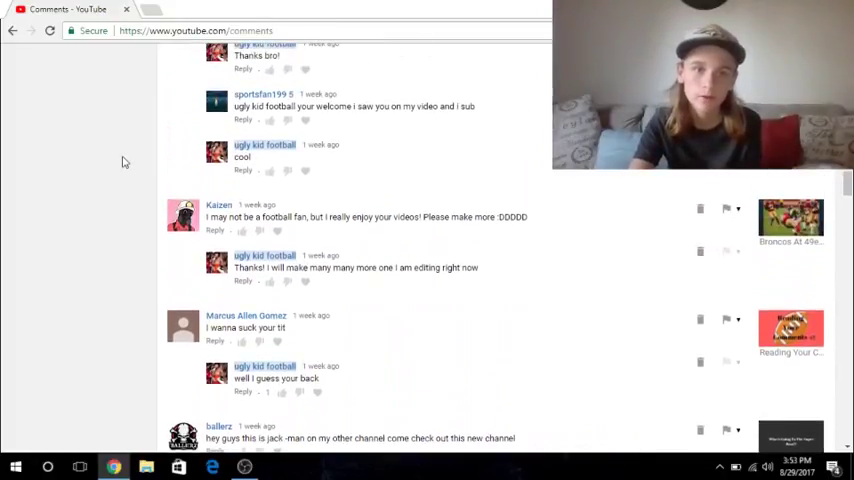
{"action": "scroll", "scroll_direction": "up", "scroll_amount": 3}
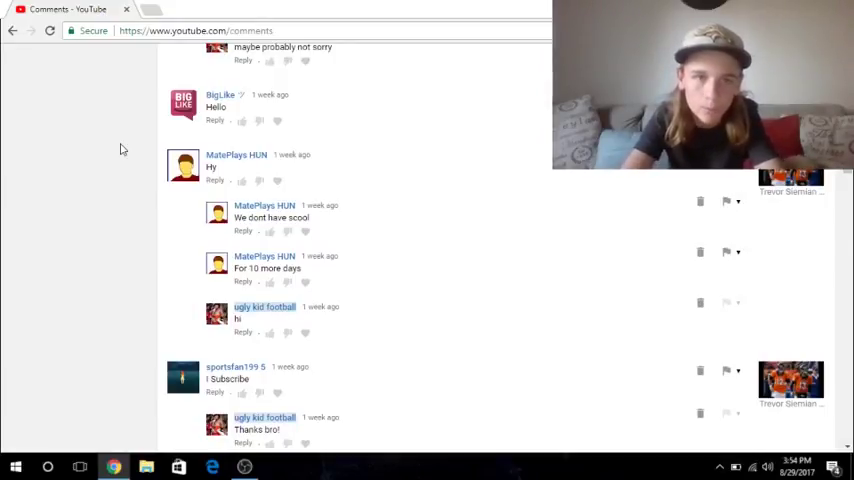
{"action": "scroll", "scroll_direction": "up", "scroll_amount": 3}
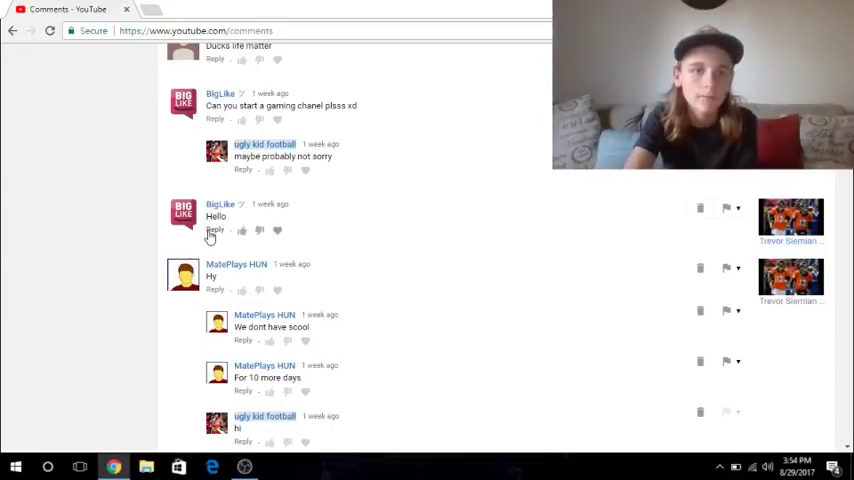
- Reply to the Hello comment with 'hi i am making a reading your comments video' and post it
{"action": "left_click", "coordinate": [216, 230]}
{"action": "type", "text": "hi i am making a reading your comme"}
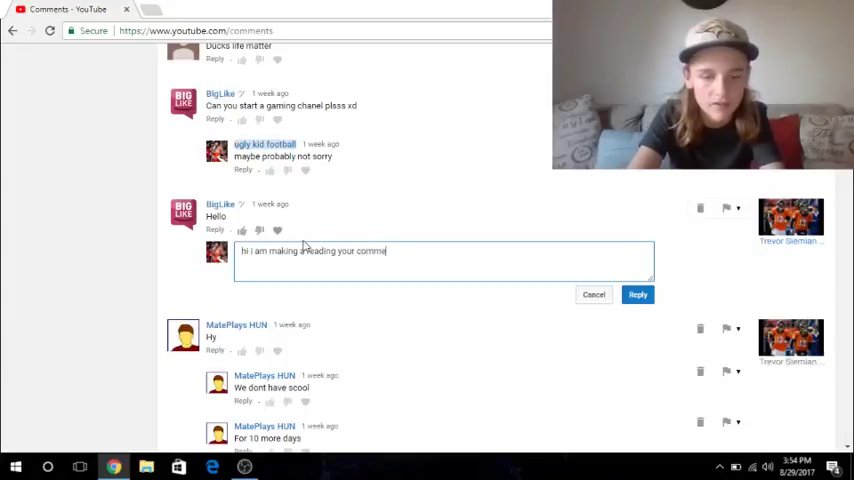
{"action": "type", "text": "nts video"}
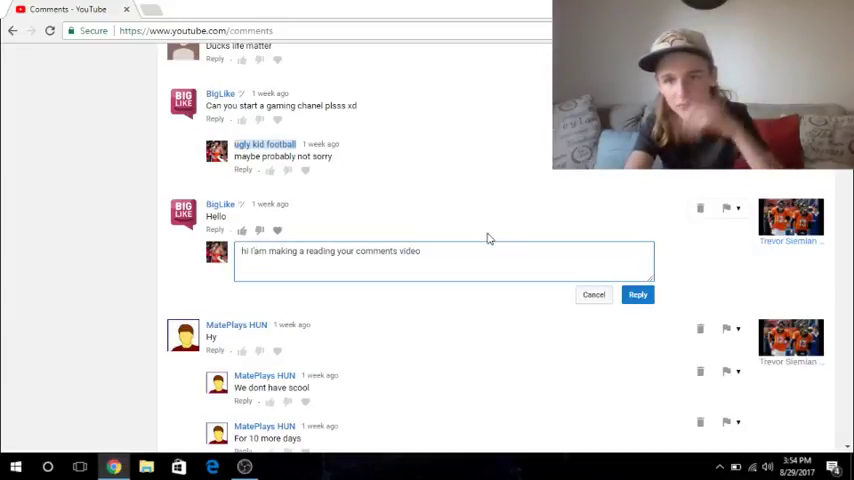
{"action": "left_click", "coordinate": [638, 294]}
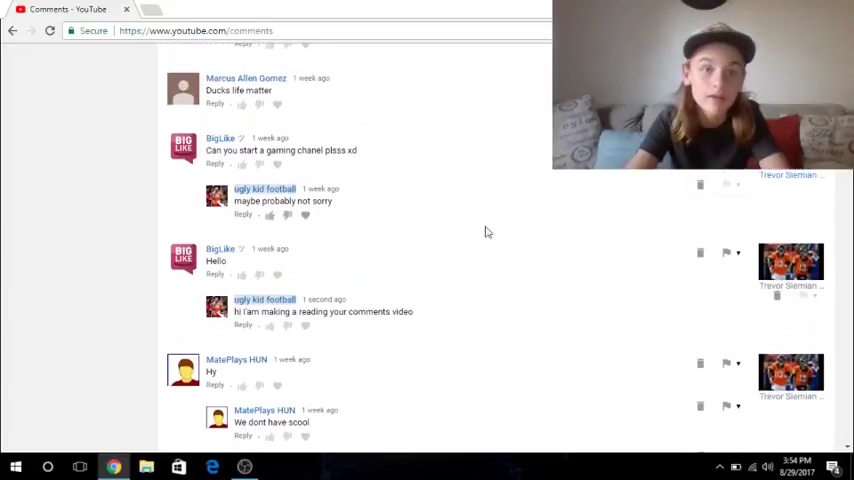
{"action": "mouse_move", "coordinate": [464, 210]}
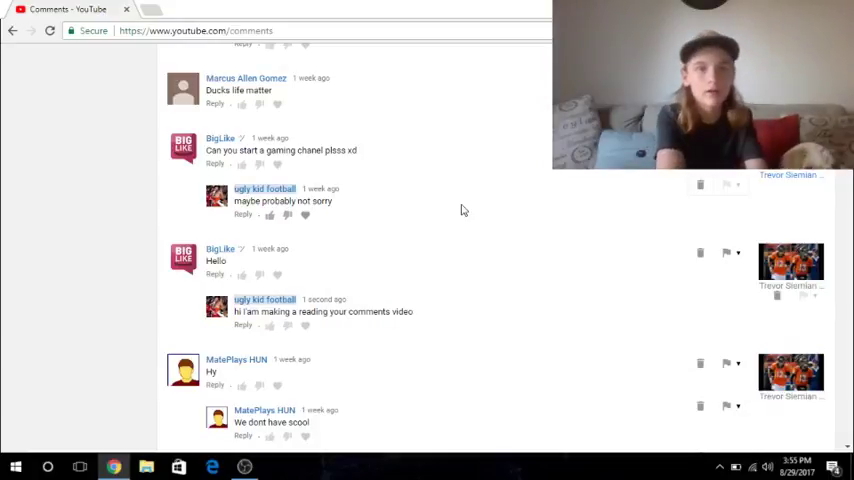
- Scroll down to the two-week-old Sup comment and ACL question with the creator's replies
{"action": "scroll", "scroll_direction": "down", "scroll_amount": 3}
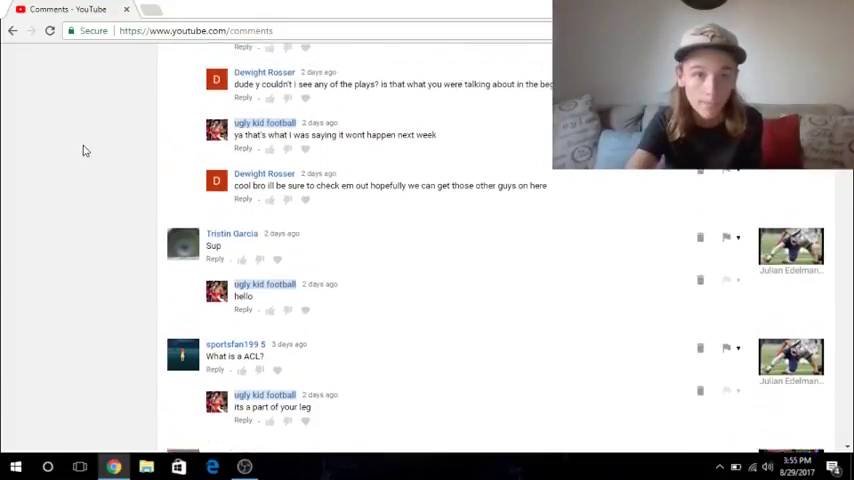
{"action": "scroll", "scroll_direction": "up", "scroll_amount": 3}
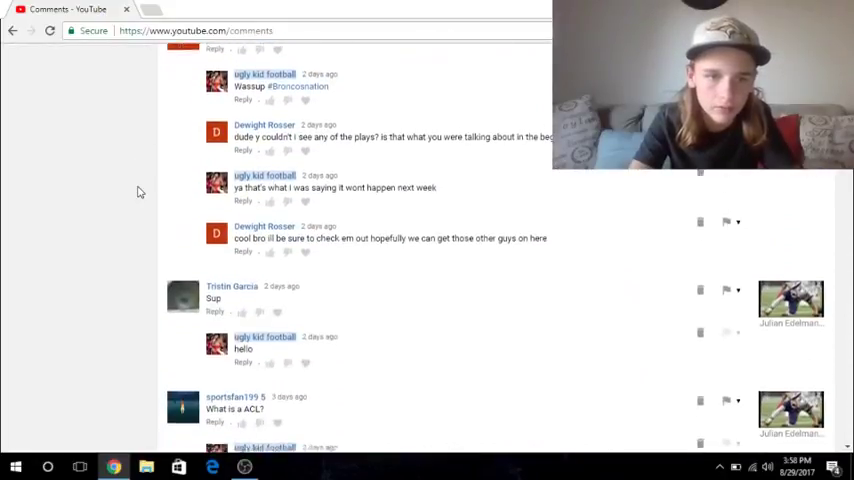
- Scroll back to the newest comments, showing the 'Yo good video' thread and thank-you replies
{"action": "scroll", "scroll_direction": "down", "scroll_amount": 3}
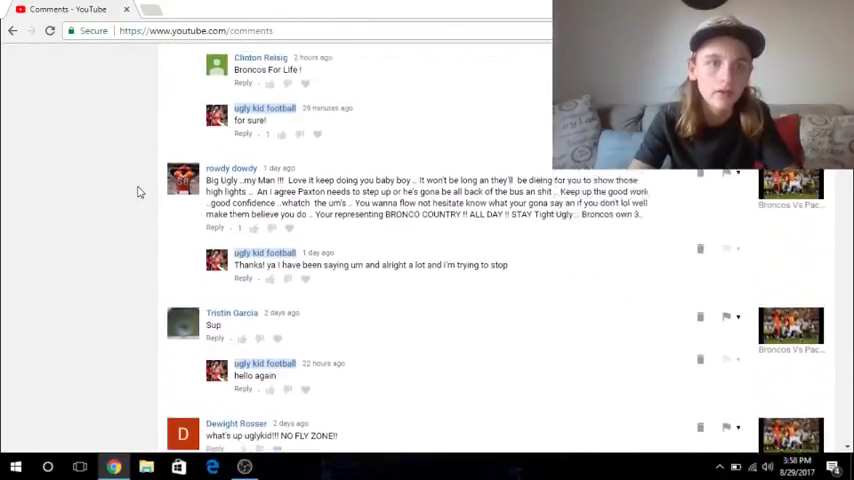
{"action": "scroll", "scroll_direction": "up", "scroll_amount": 3}
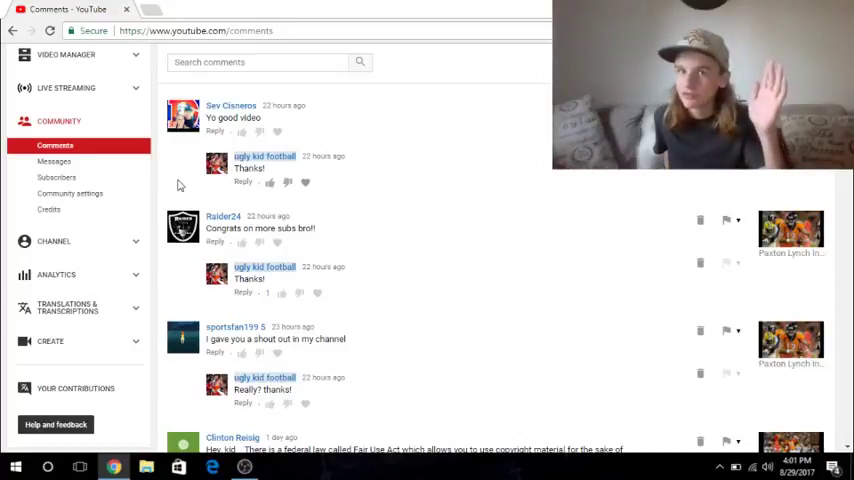
- Scroll down to the Hello thread showing BigLike's newer follow-up replies under the creator's answer
{"action": "scroll", "scroll_direction": "down", "scroll_amount": 3}
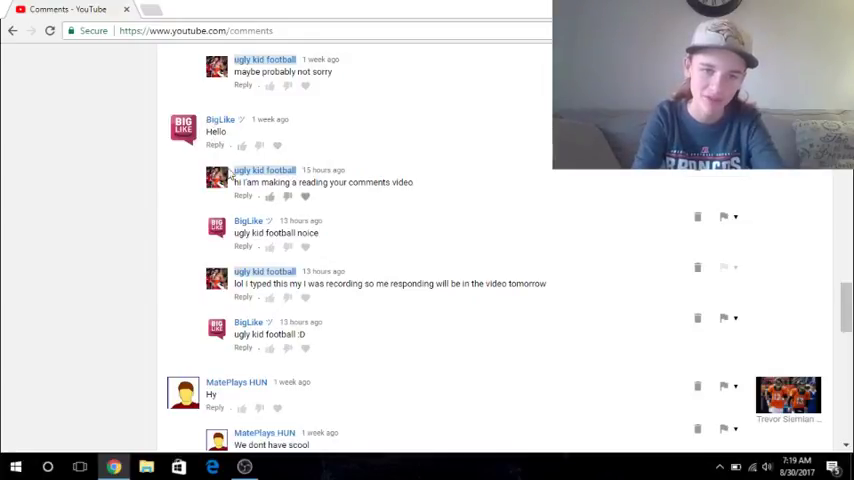
{"action": "mouse_move", "coordinate": [436, 126]}
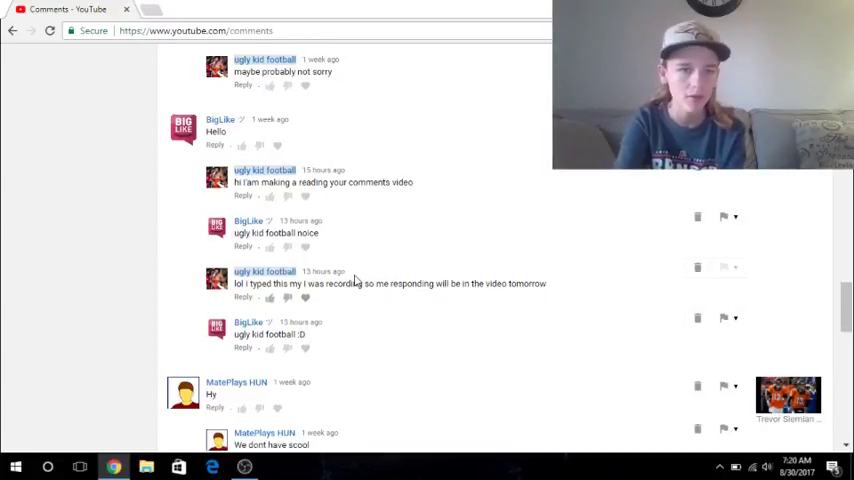
- Scroll up to the Denver question answered with a promised shout-out in tomorrow's video
{"action": "scroll", "scroll_direction": "up", "scroll_amount": 3}
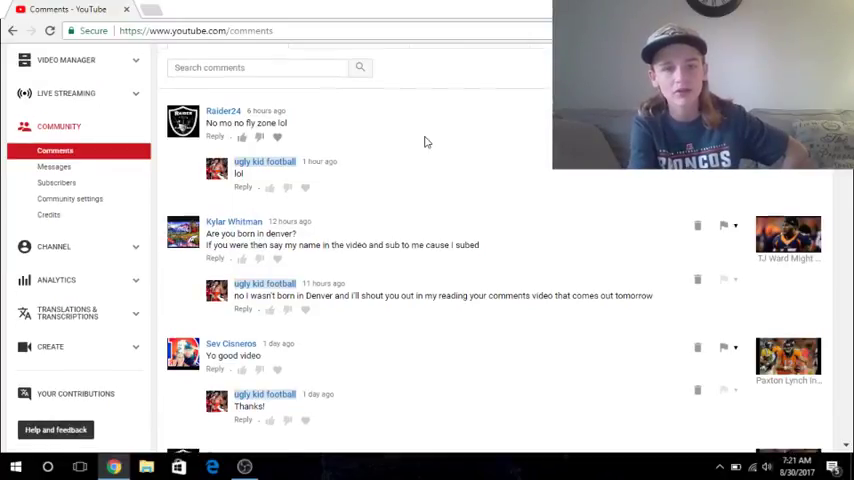
{"action": "scroll", "scroll_direction": "down", "scroll_amount": 3}
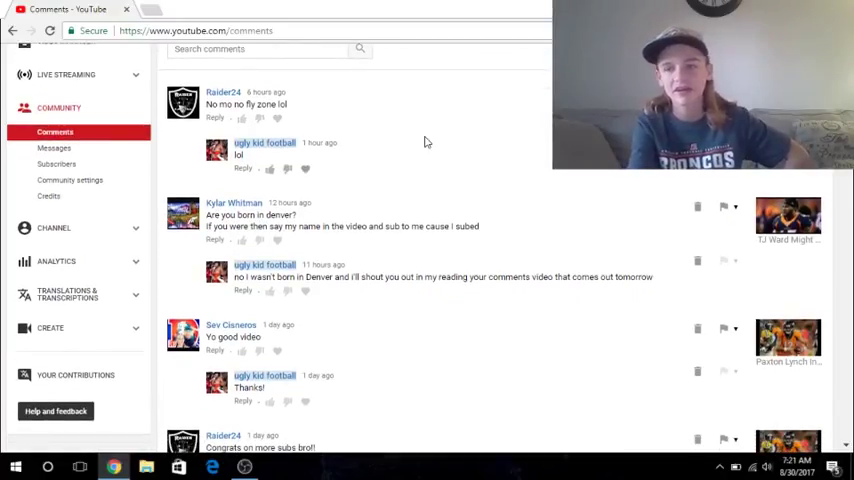